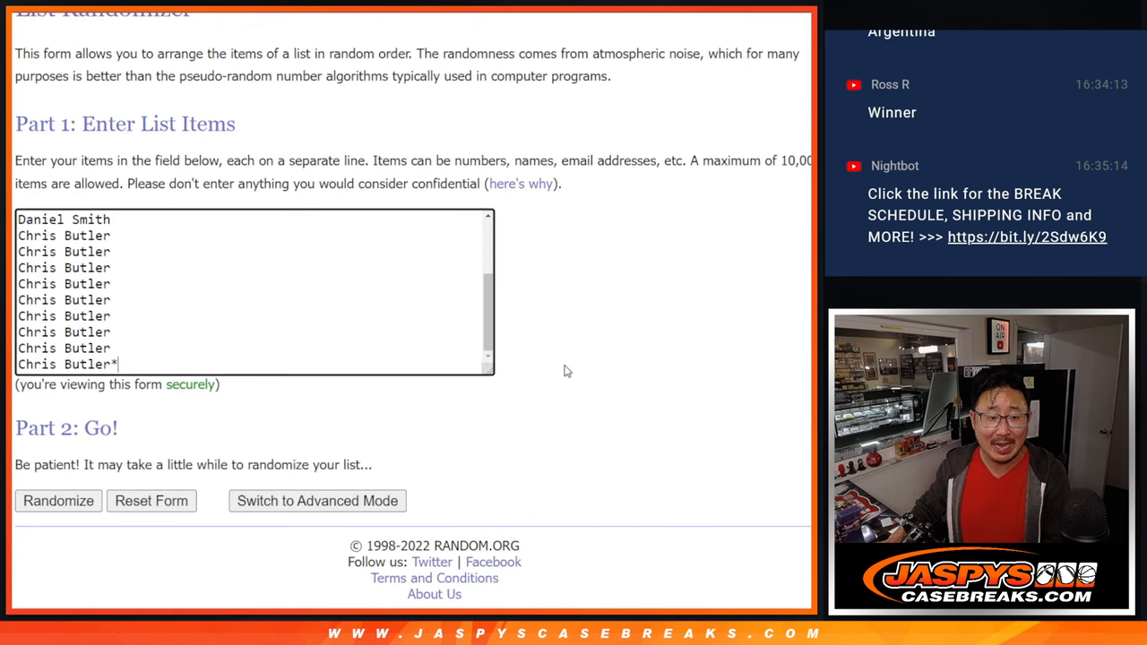
pyautogui.click(57, 500)
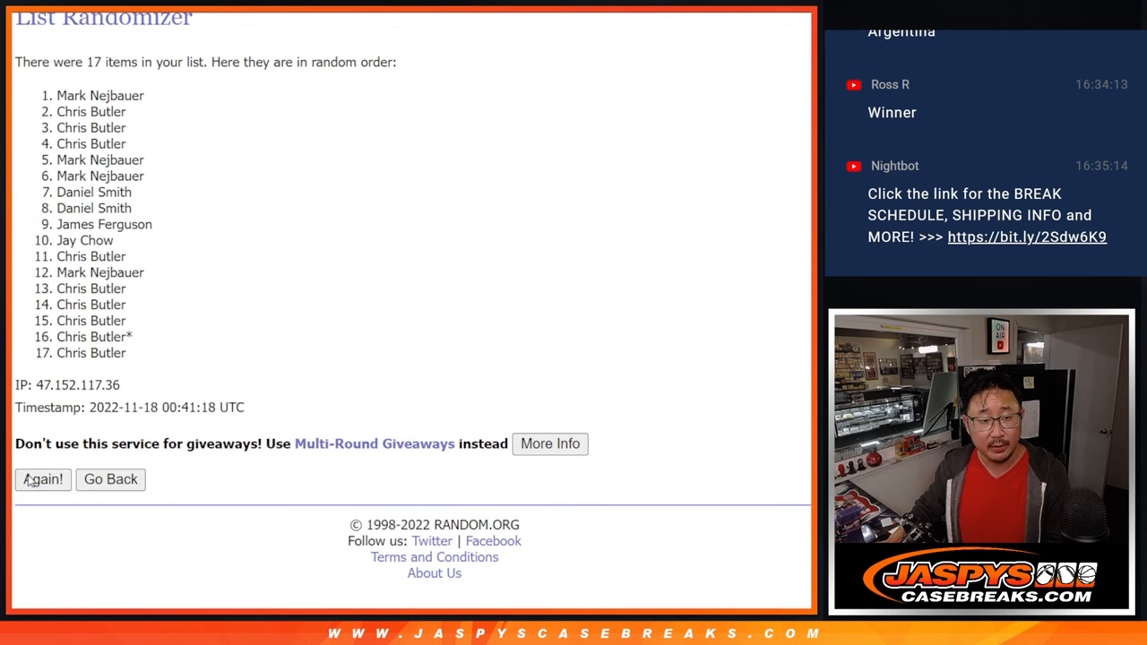
pyautogui.click(43, 478)
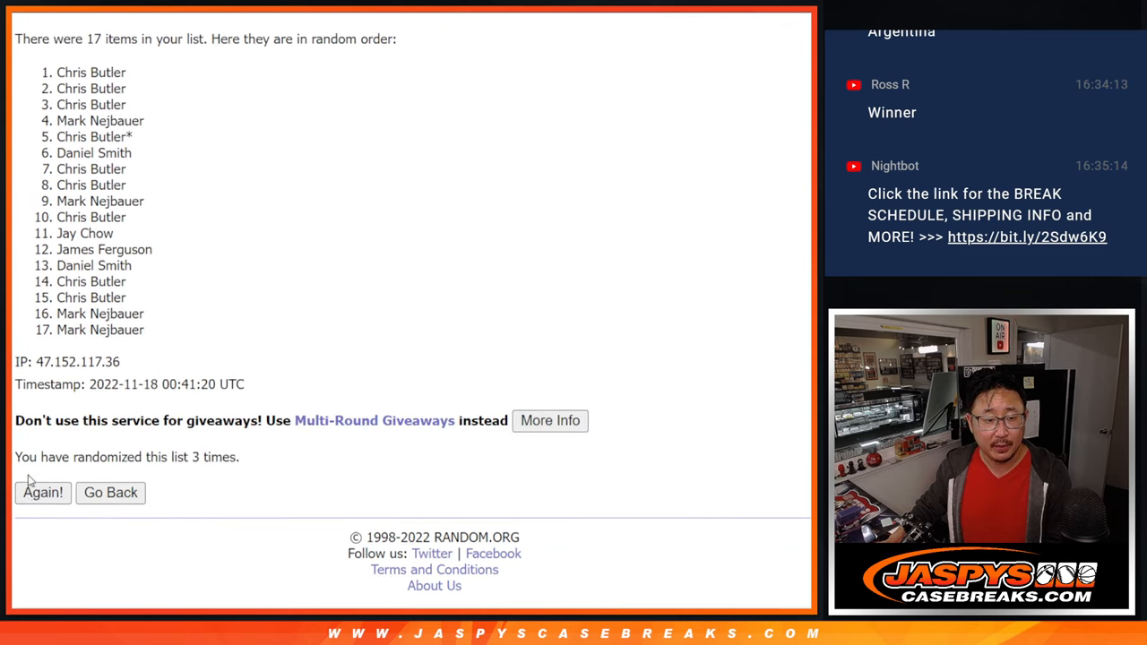
pyautogui.click(43, 491)
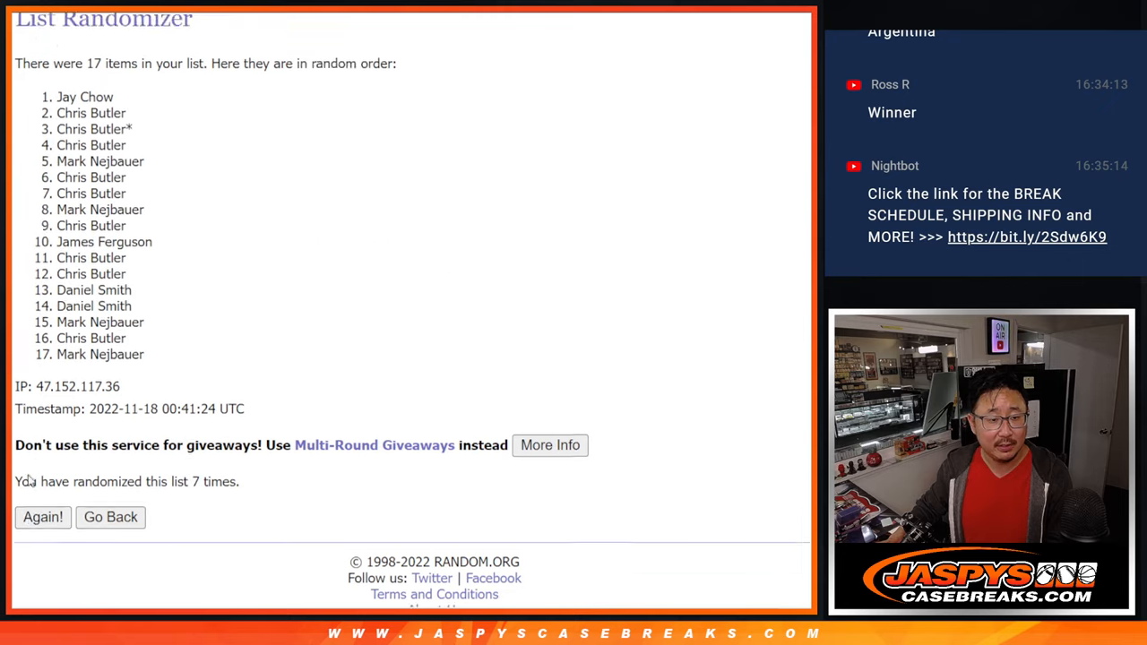
pyautogui.click(43, 516)
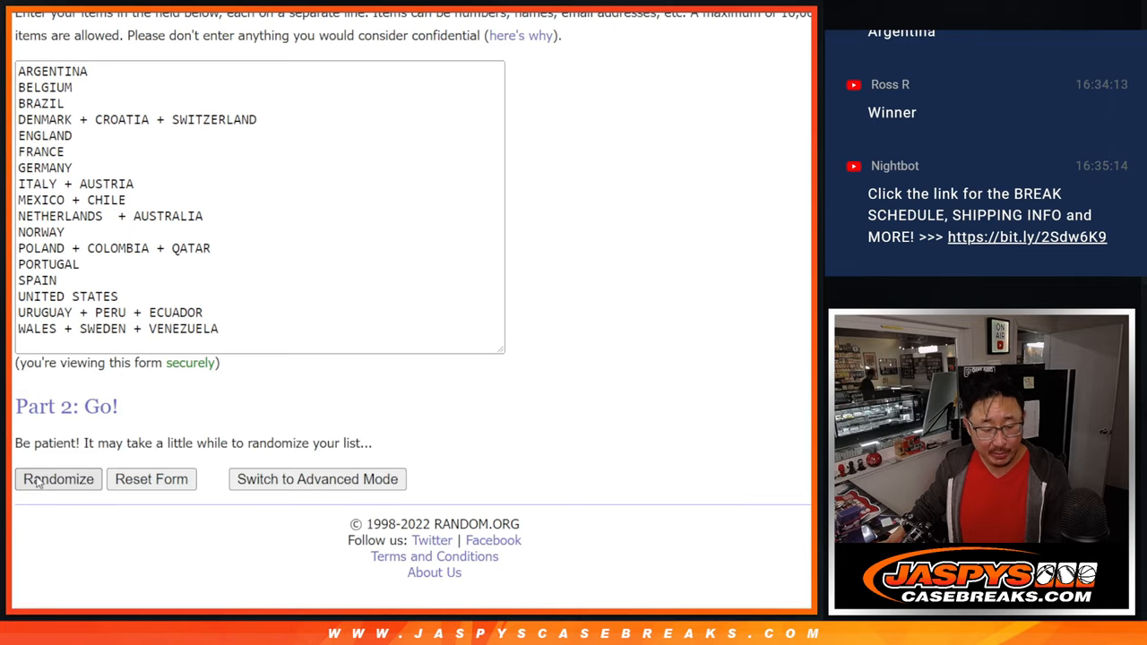
# Randomize the 17 team entries repeatedly until seven randomizations, PORTUGAL first
pyautogui.click(57, 479)
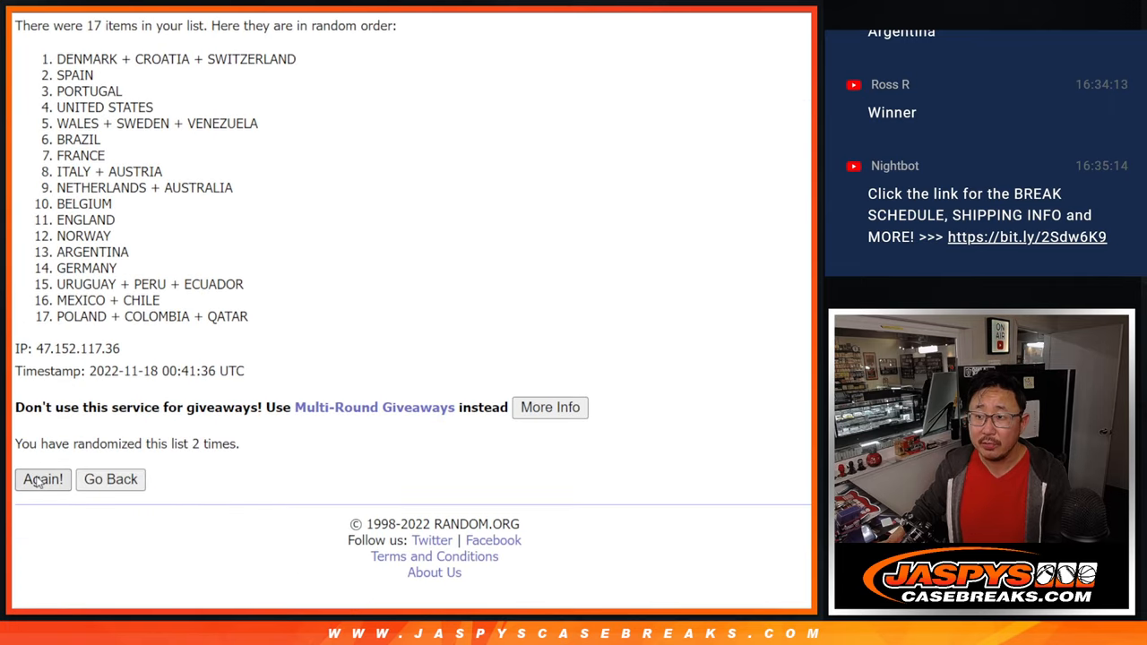
pyautogui.click(43, 480)
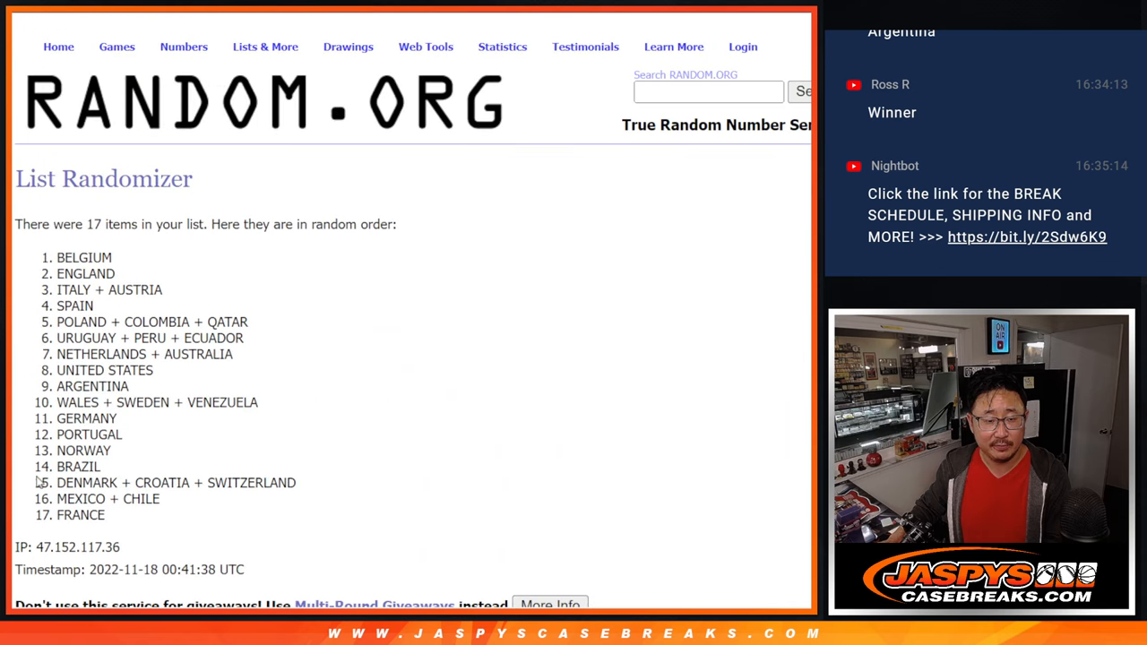
pyautogui.click(43, 482)
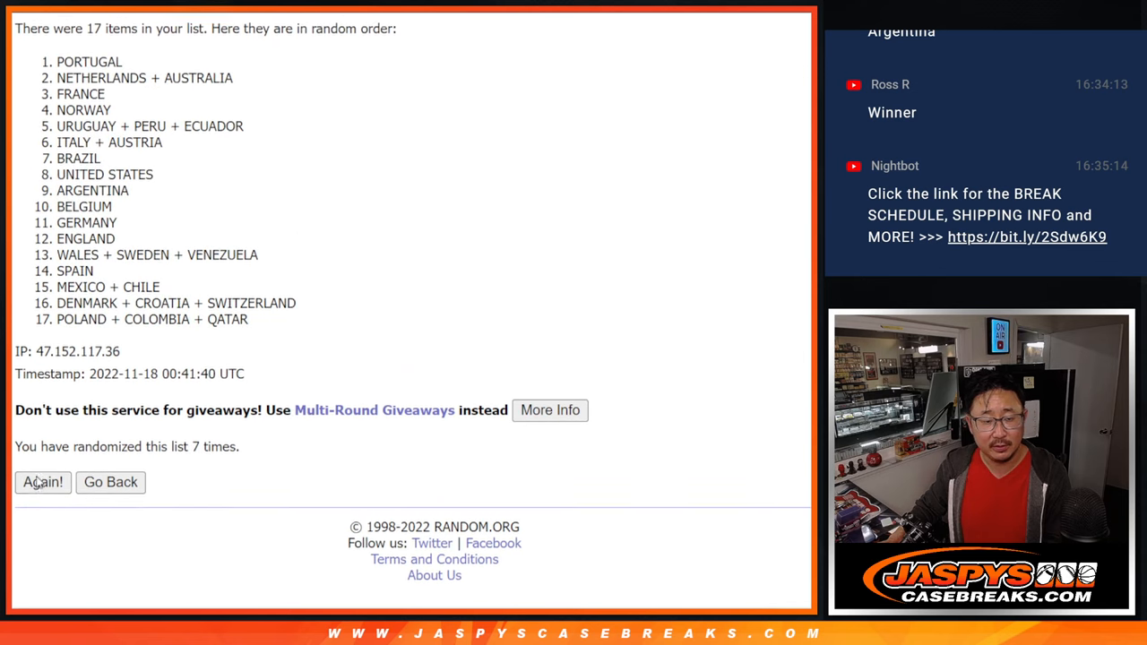
pyautogui.click(43, 483)
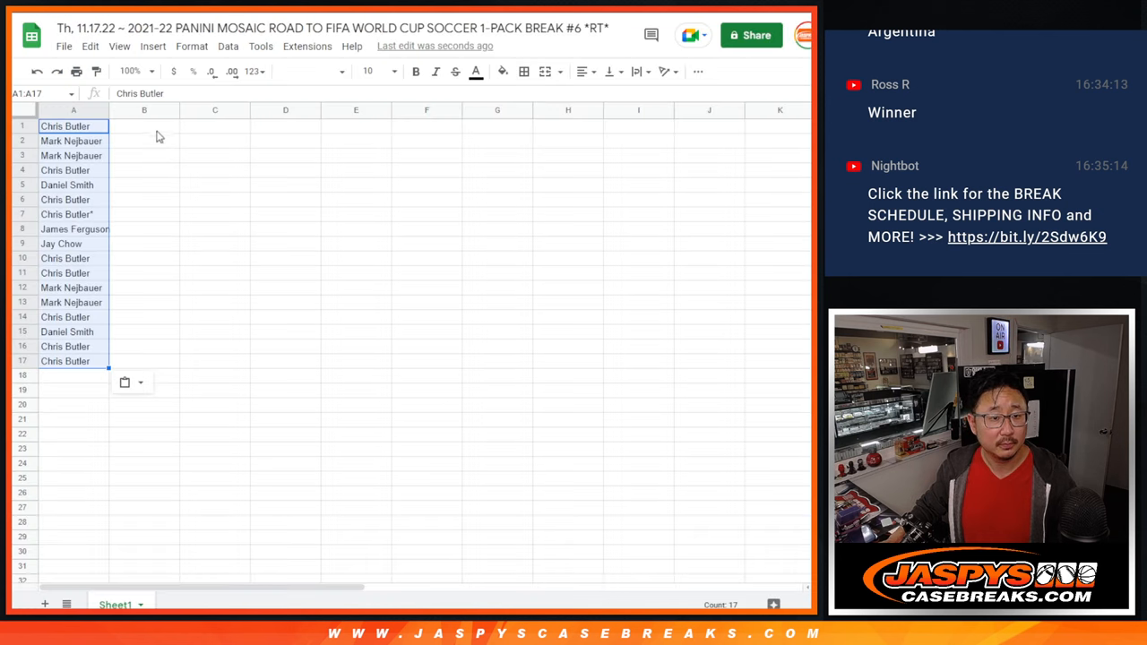
# Place the shuffled teams in column B beside the names, in League Spartan with widened columns
pyautogui.click(308, 71)
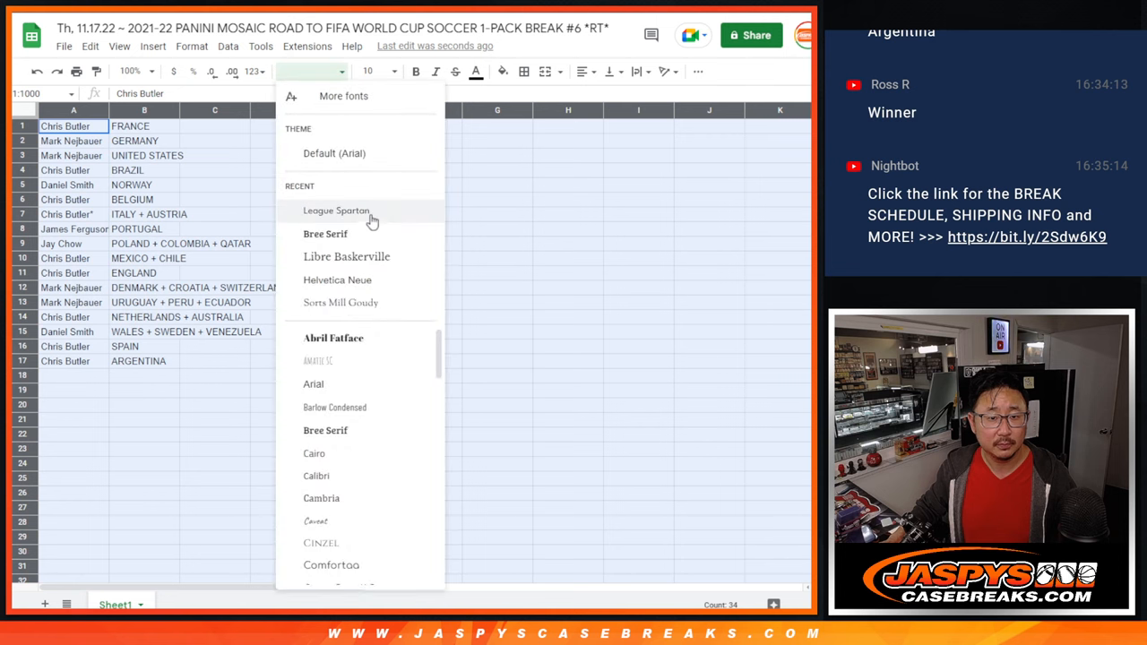
pyautogui.click(337, 211)
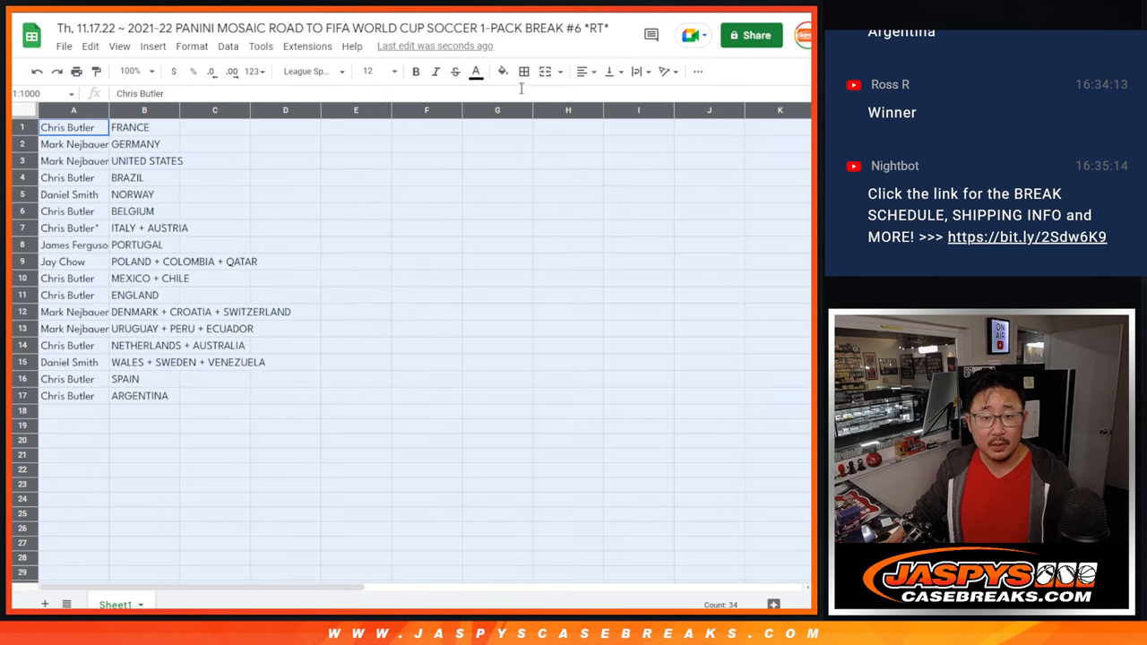
pyautogui.click(129, 72)
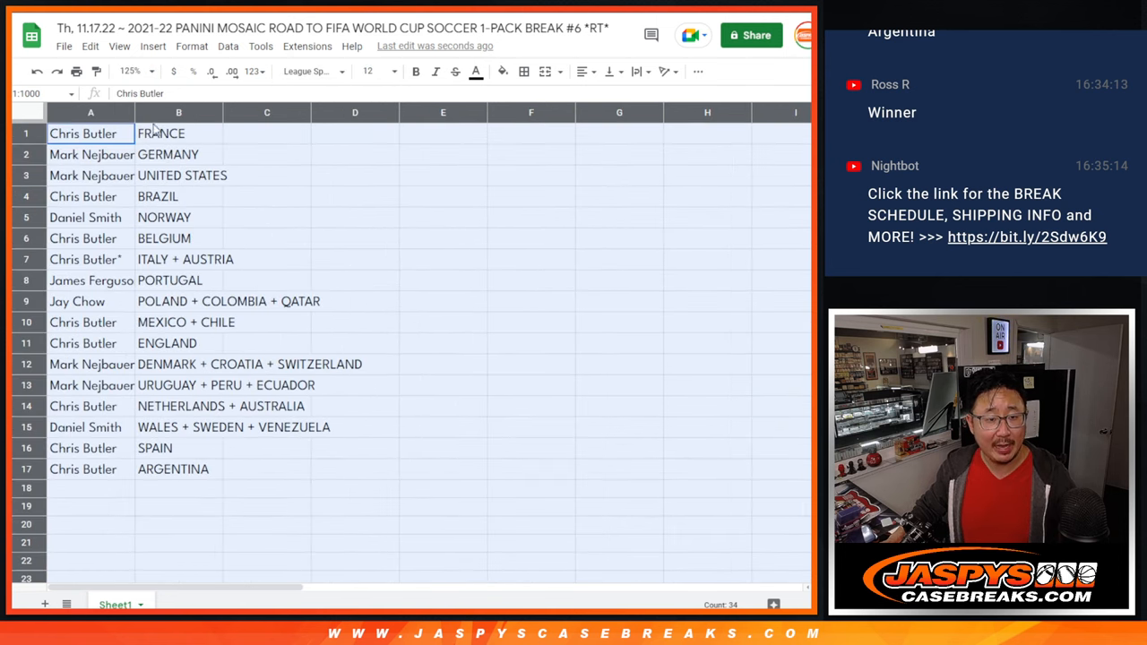
pyautogui.click(129, 71)
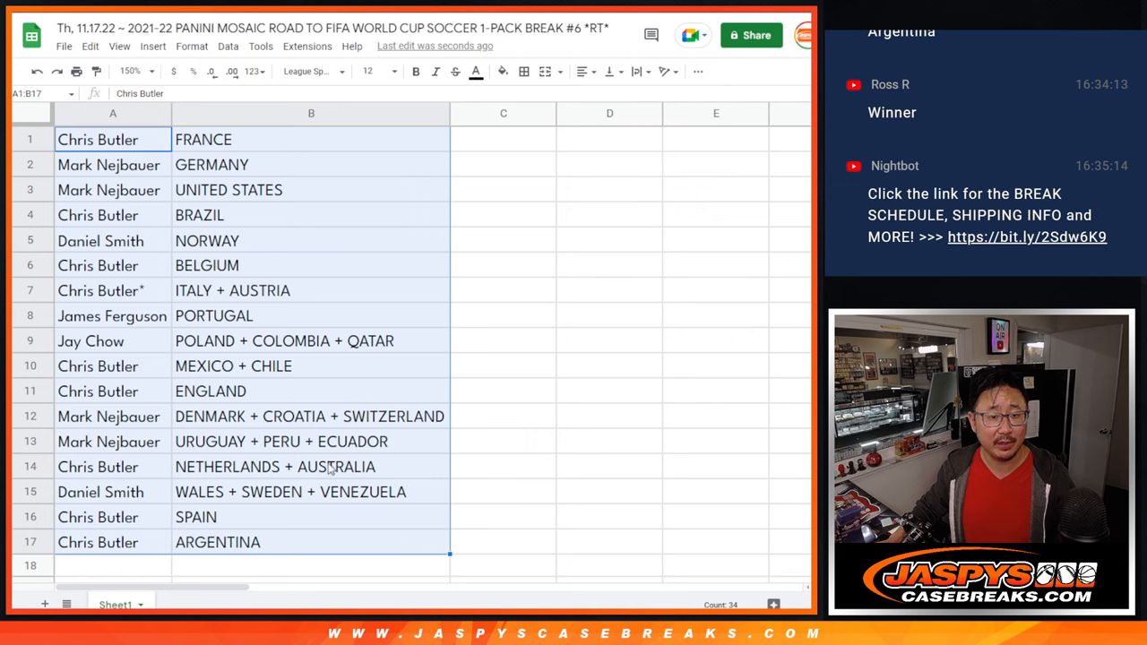
# Sort the name–team pairs alphabetically by team and bring up the print preview
pyautogui.click(312, 113)
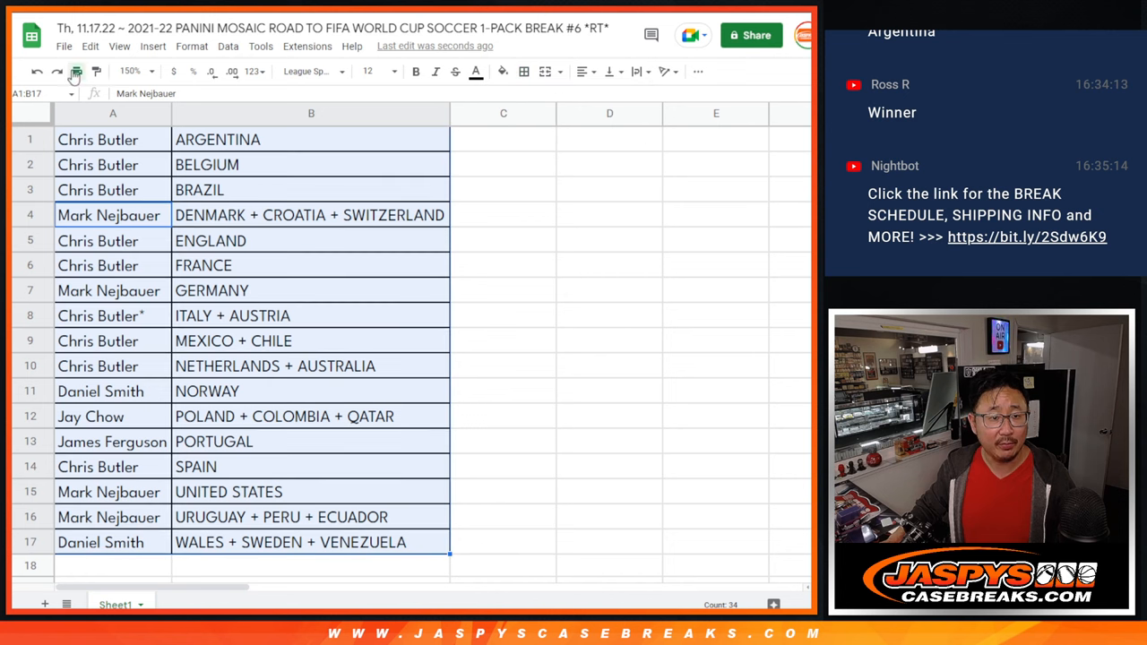
pyautogui.click(75, 71)
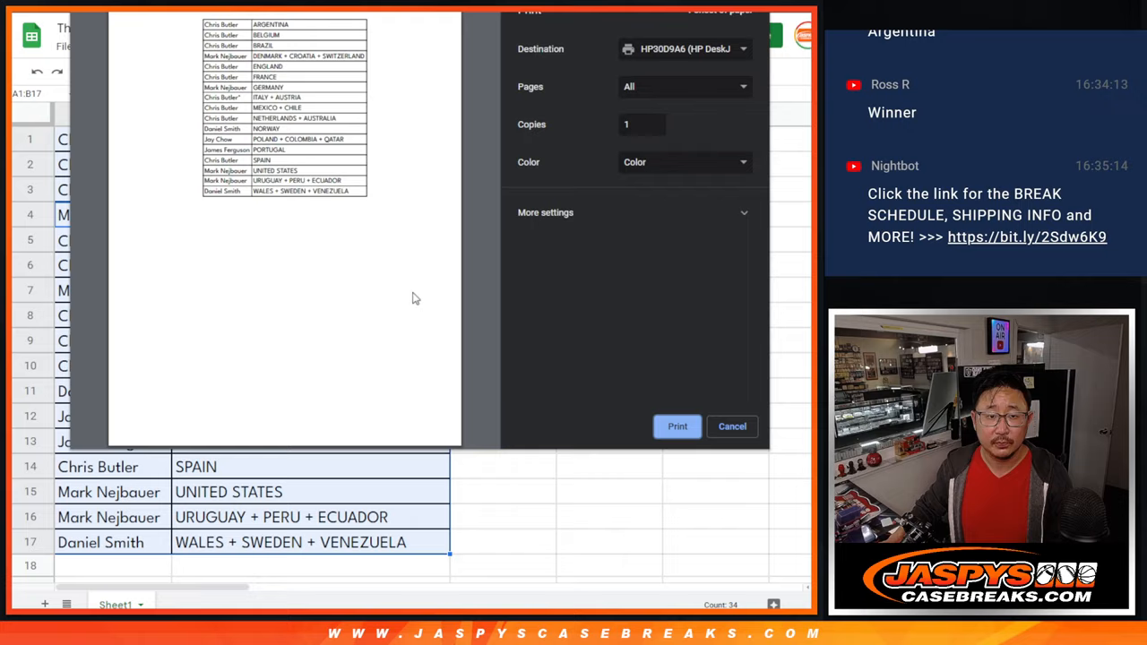
# Send the sorted name–team table to the HP printer with all pages
pyautogui.click(732, 427)
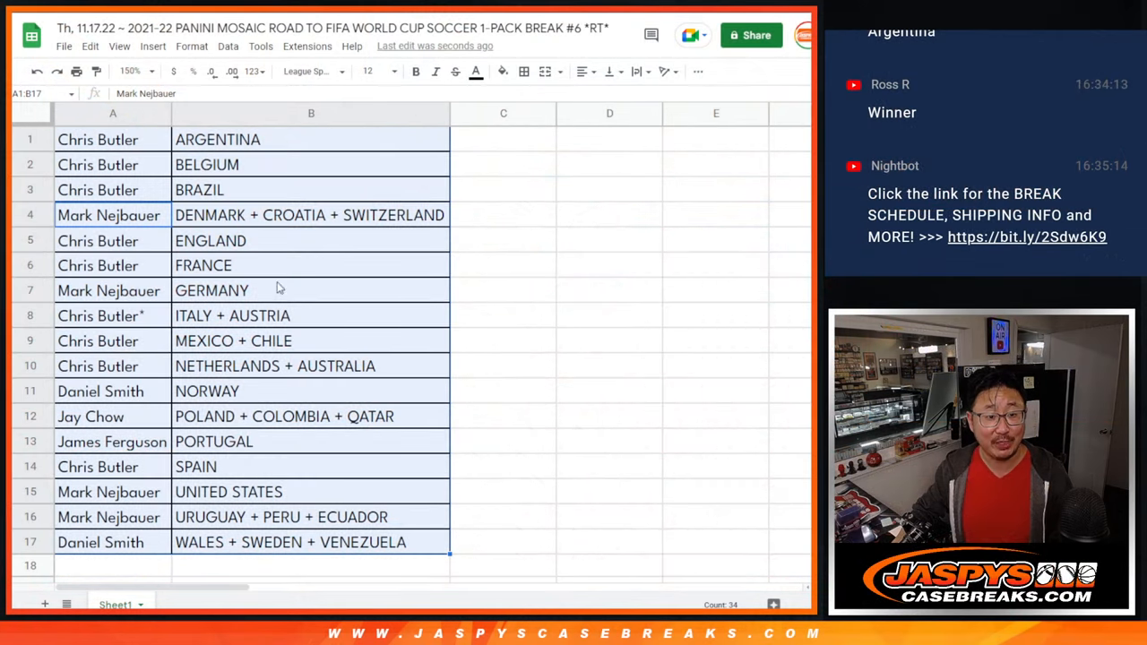
# Return to the RANDOM.ORG list form holding the 17 names
pyautogui.scroll(-3)
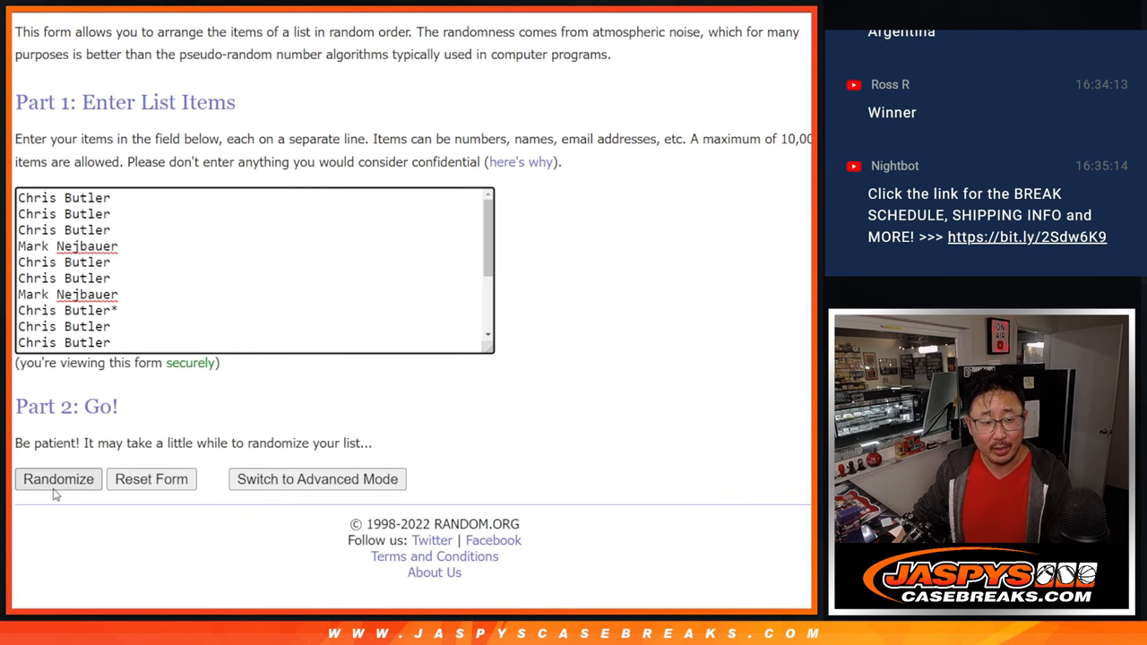
# Randomize the names six times for the final draw and highlight the top three entries
pyautogui.click(58, 479)
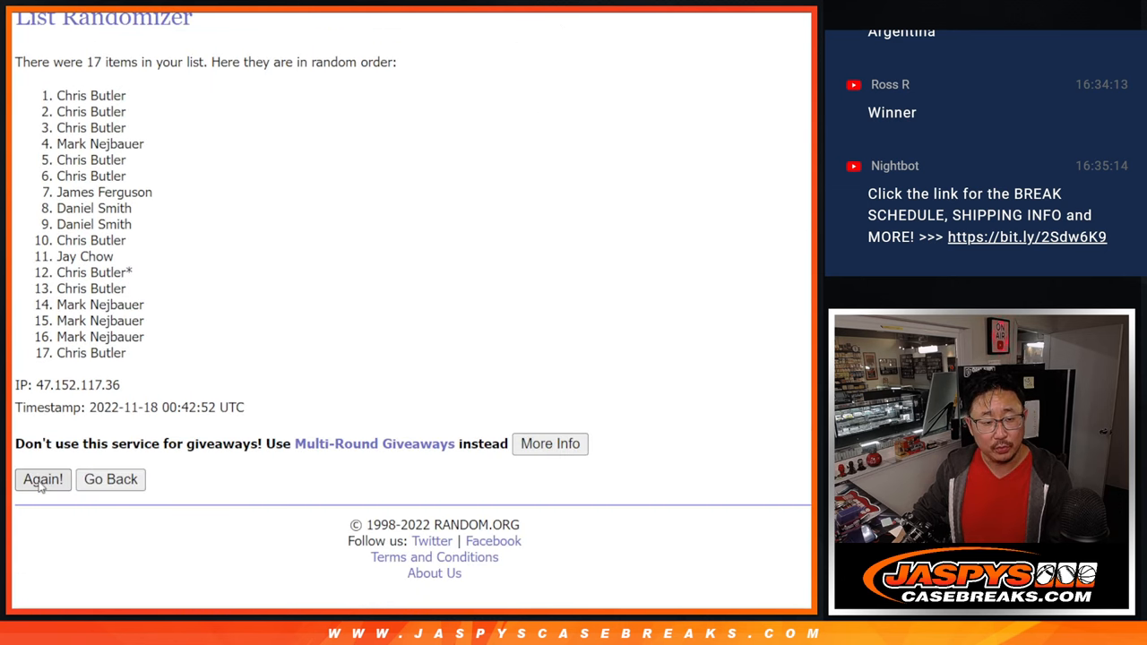
pyautogui.click(43, 480)
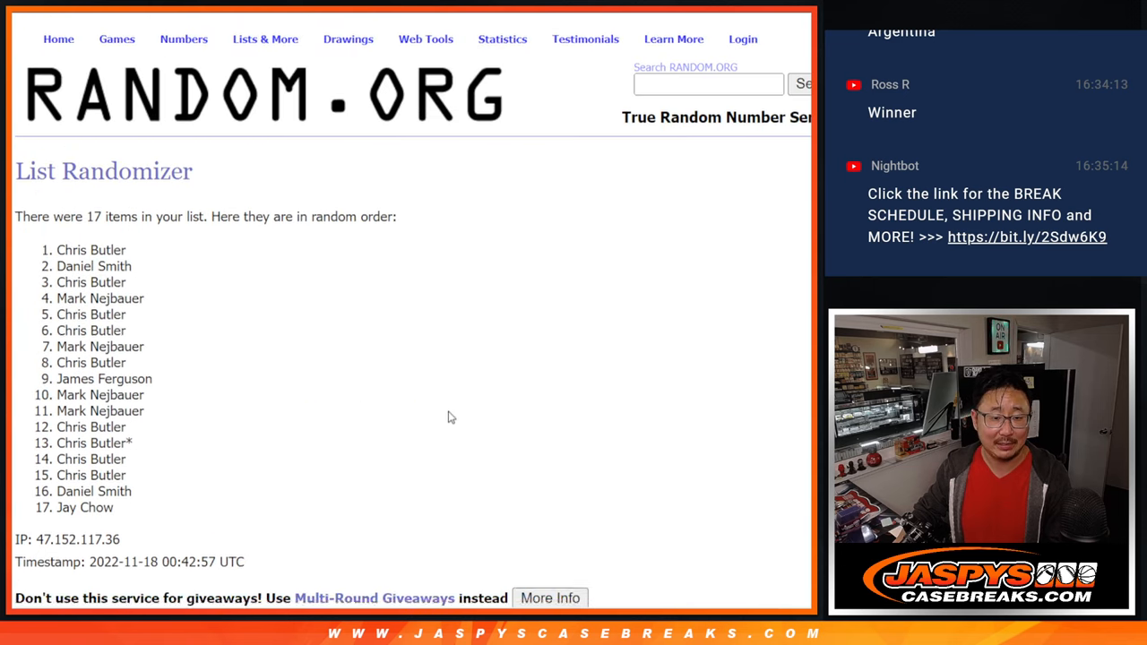
pyautogui.scroll(-3)
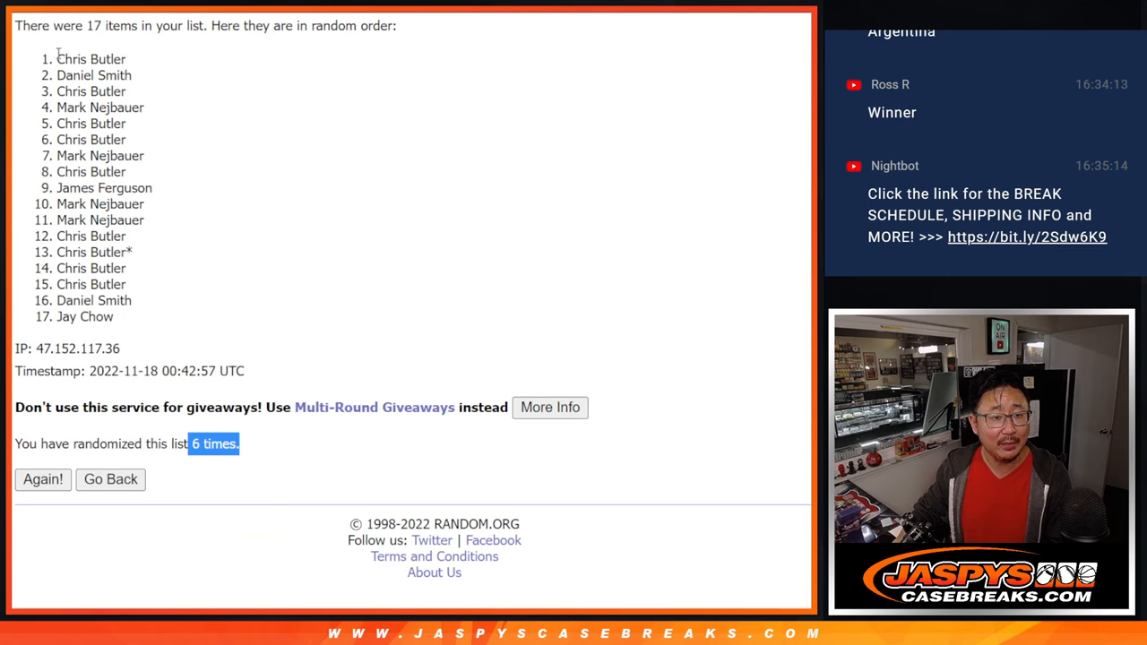
pyautogui.moveTo(57, 59); pyautogui.dragTo(129, 91)
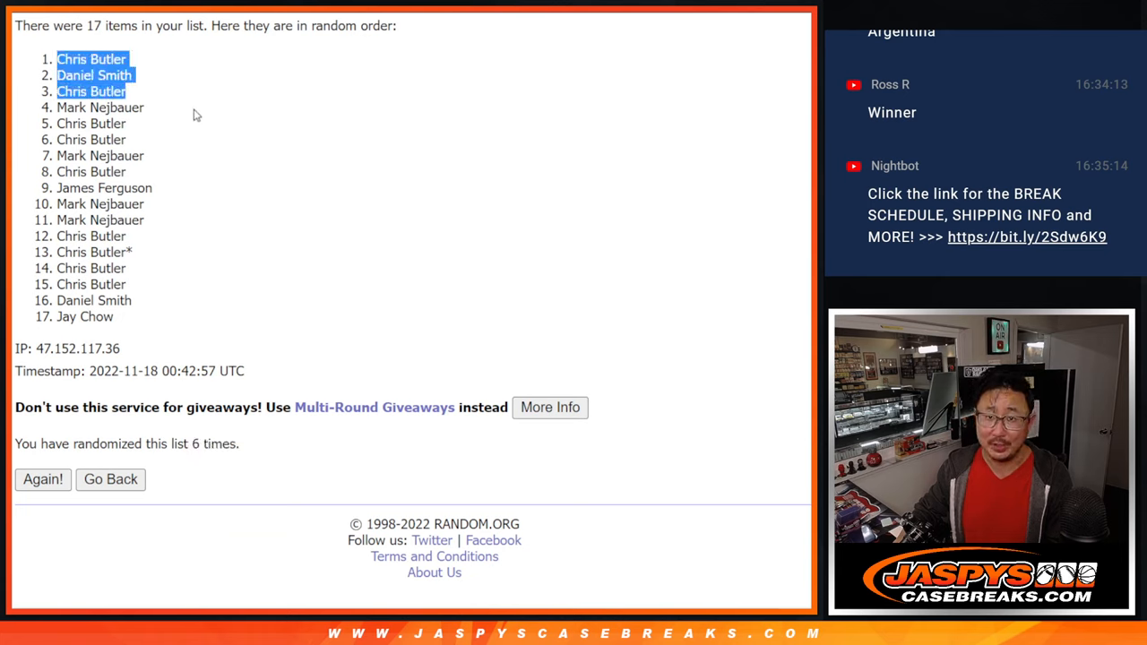
pyautogui.moveTo(258, 109)
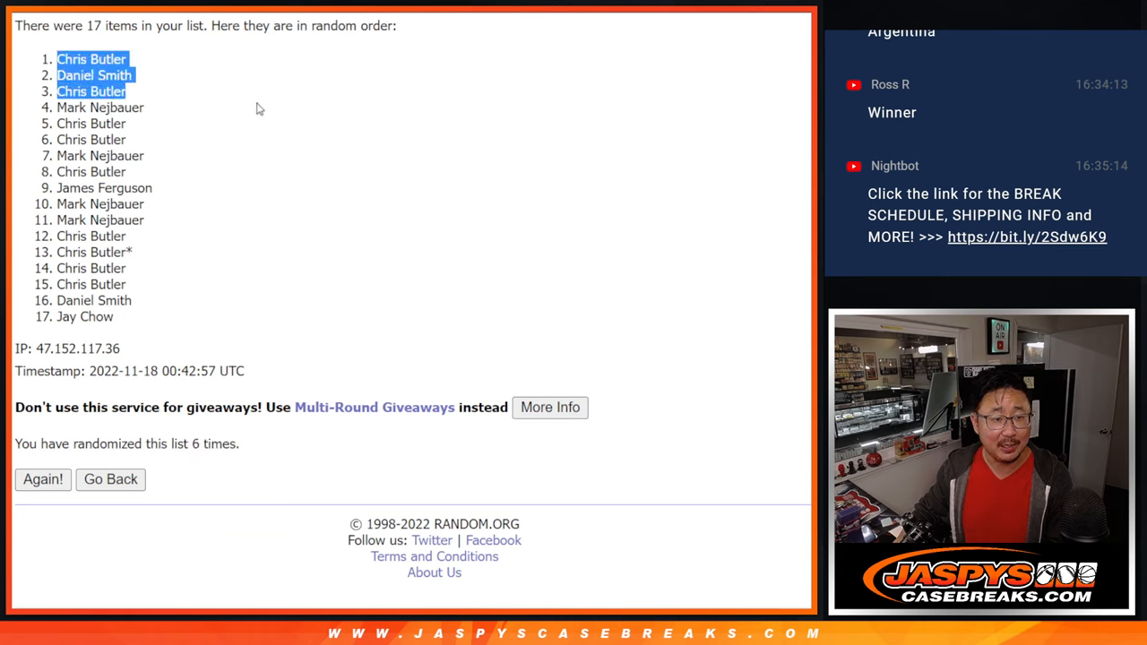